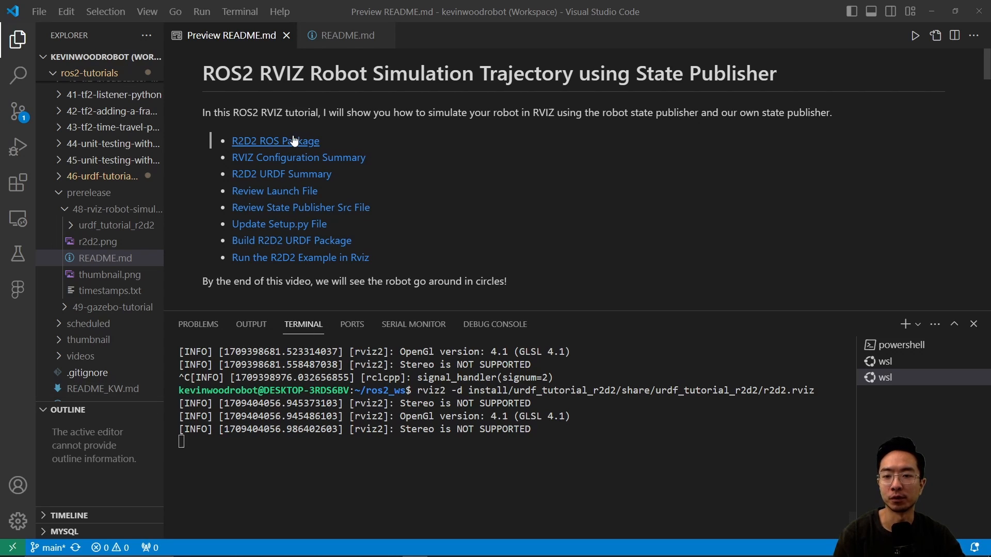
mouse_move(340, 157)
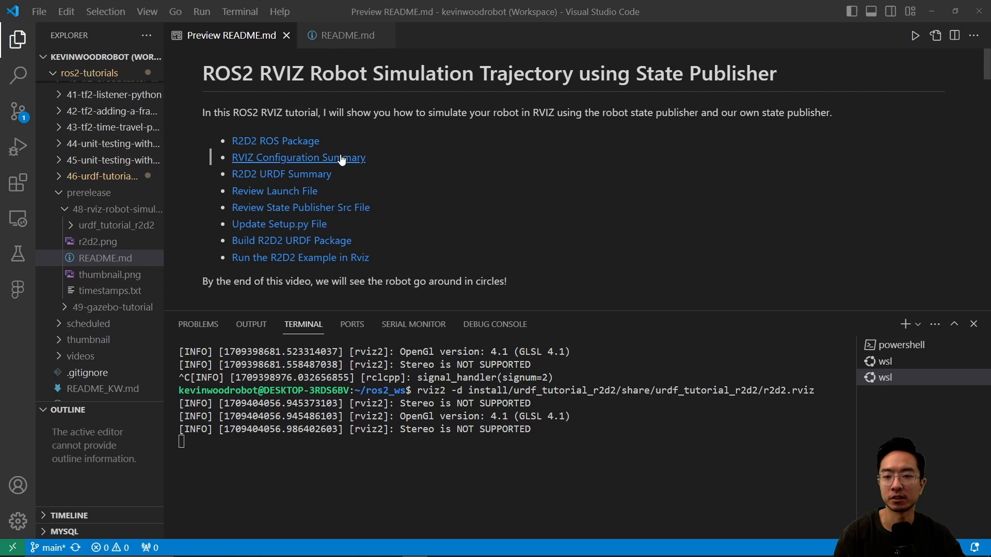
mouse_move(334, 157)
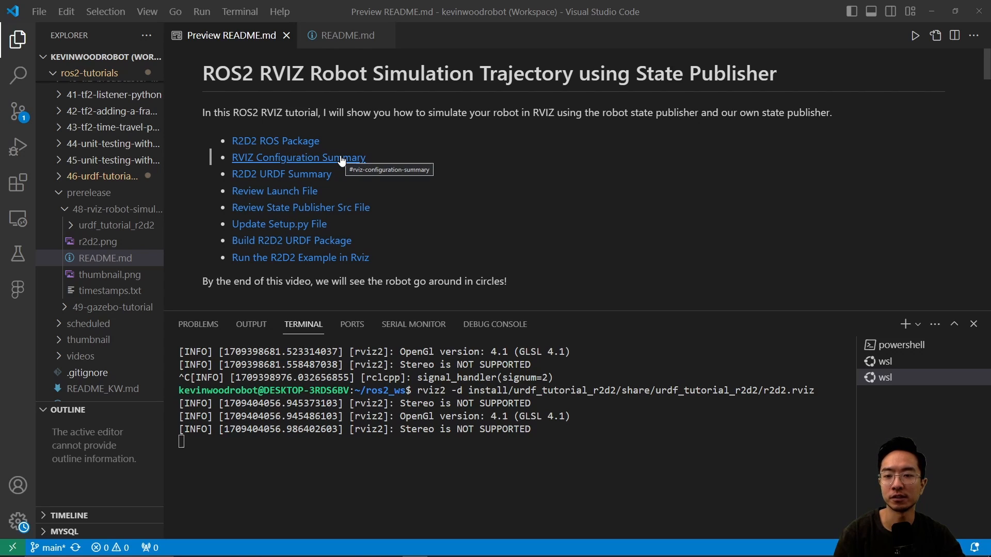
mouse_move(281, 173)
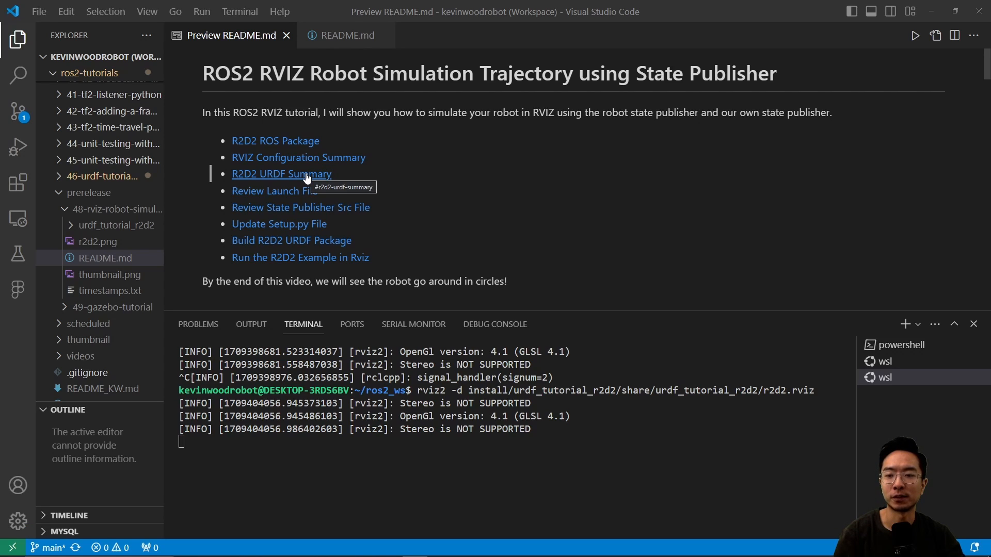
mouse_move(274, 191)
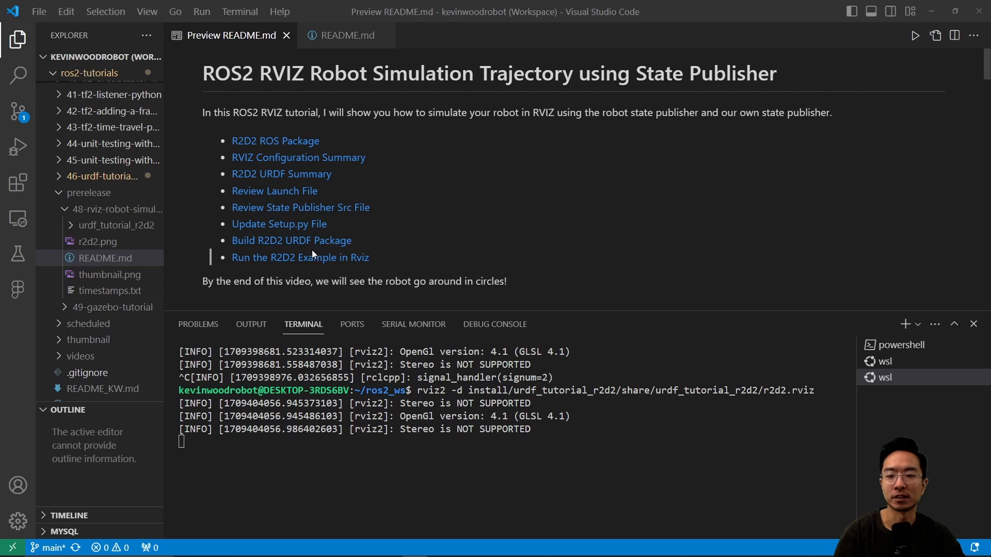
mouse_move(301, 257)
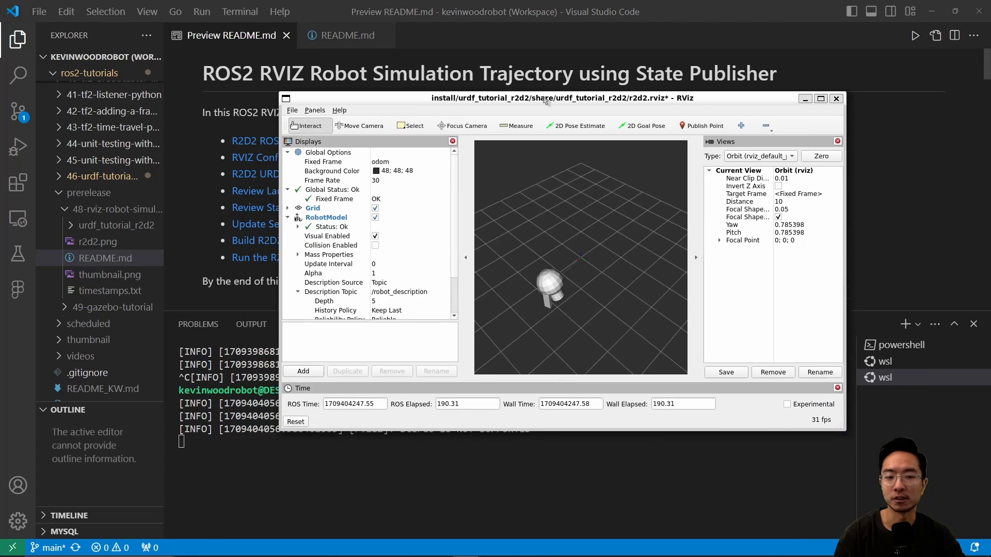
Drag in the RViz 3D view to rotate and inspect the R2D2 model
drag(562, 97, 474, 82)
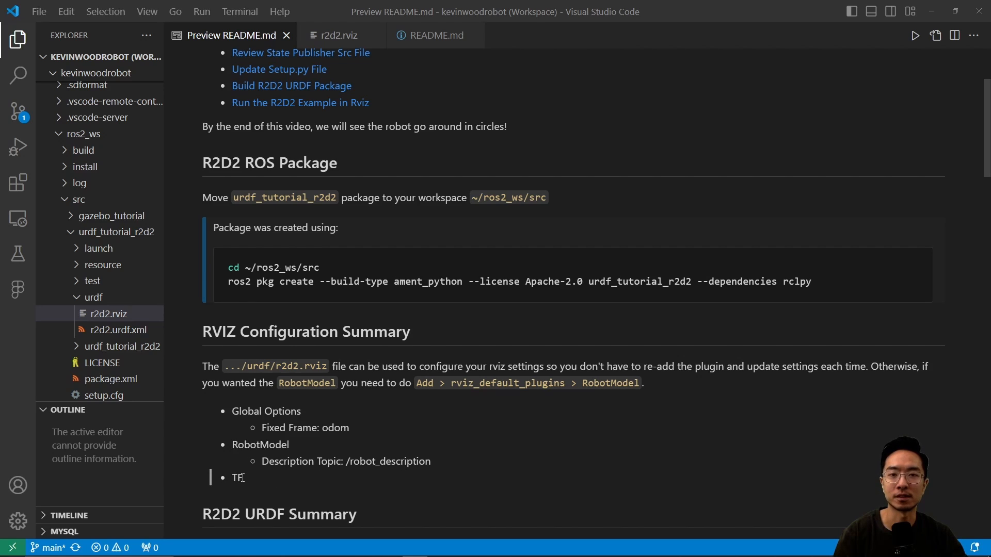
click(339, 35)
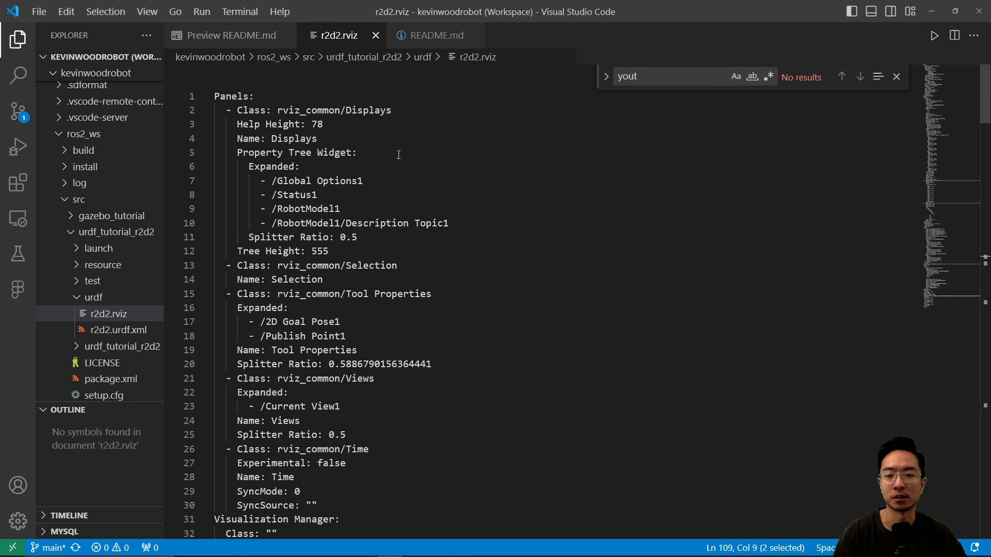
mouse_move(439, 168)
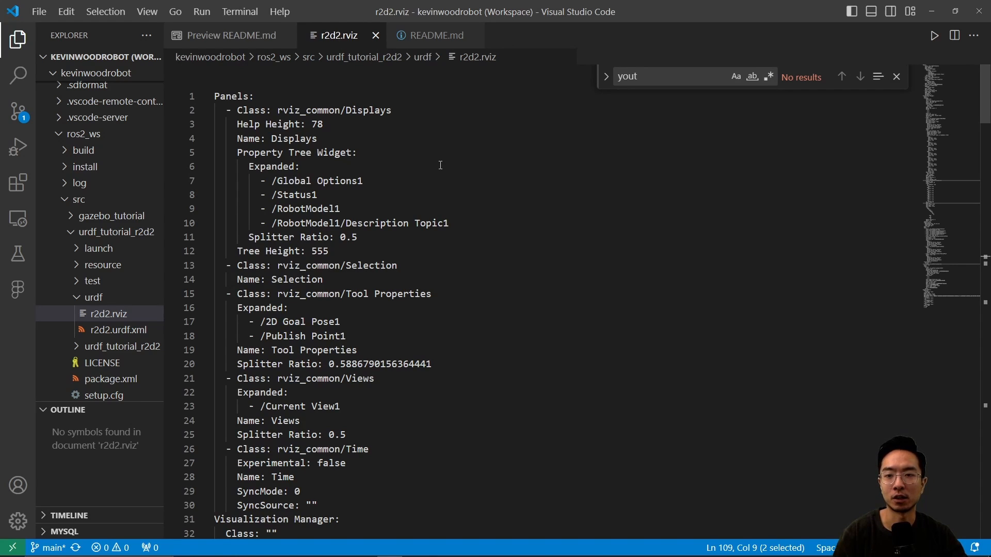
mouse_move(372, 136)
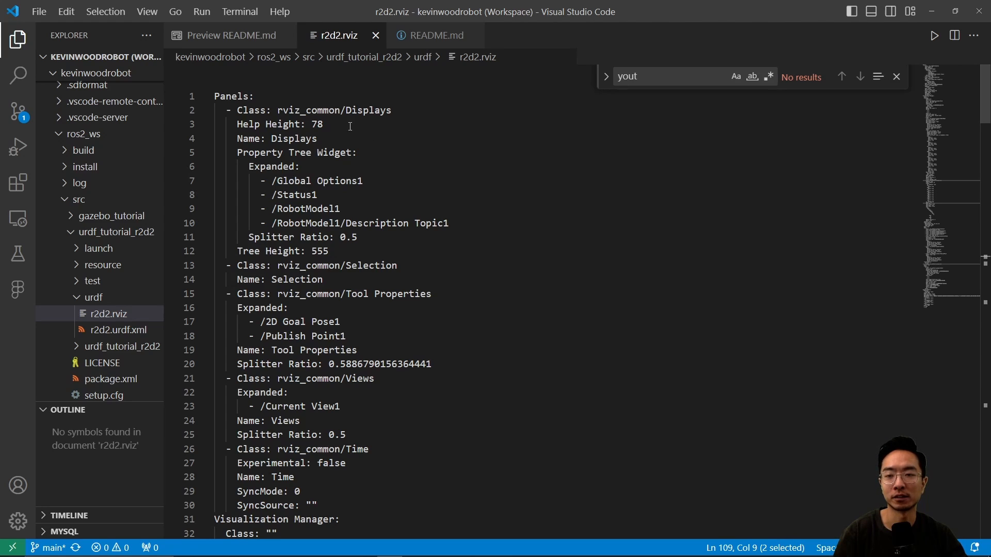
click(229, 36)
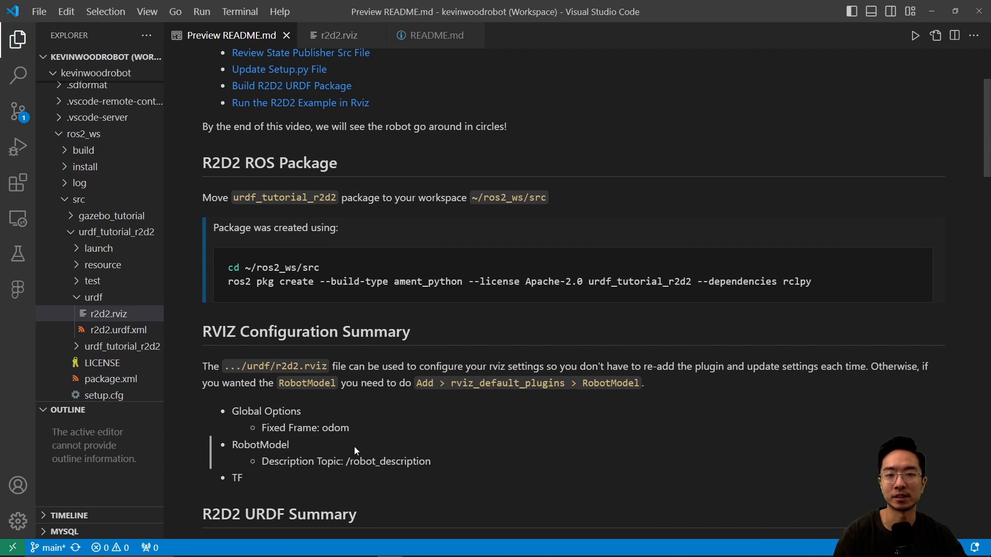
Scroll the README preview through the URDF link and joint summary tables
scroll(down, 3)
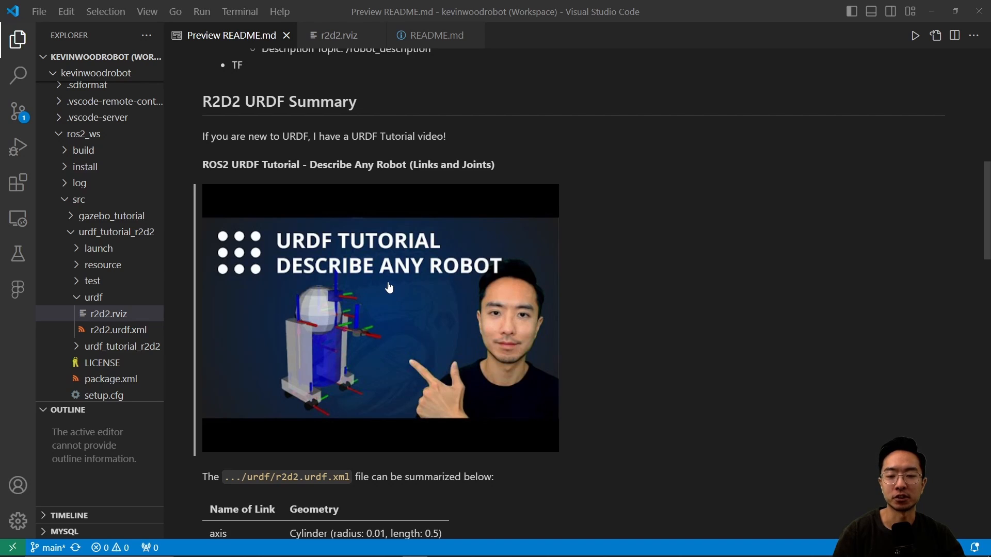
scroll(down, 3)
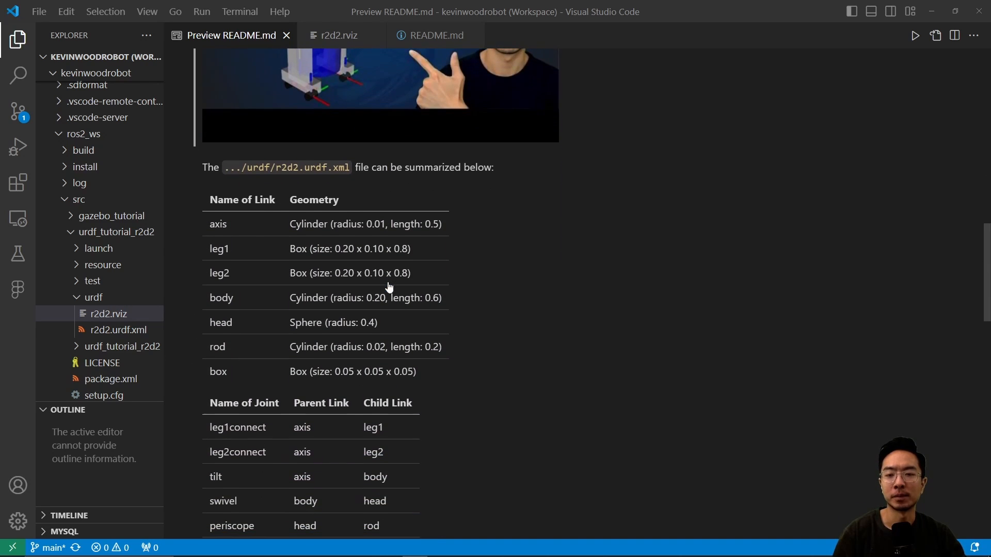
scroll(down, 3)
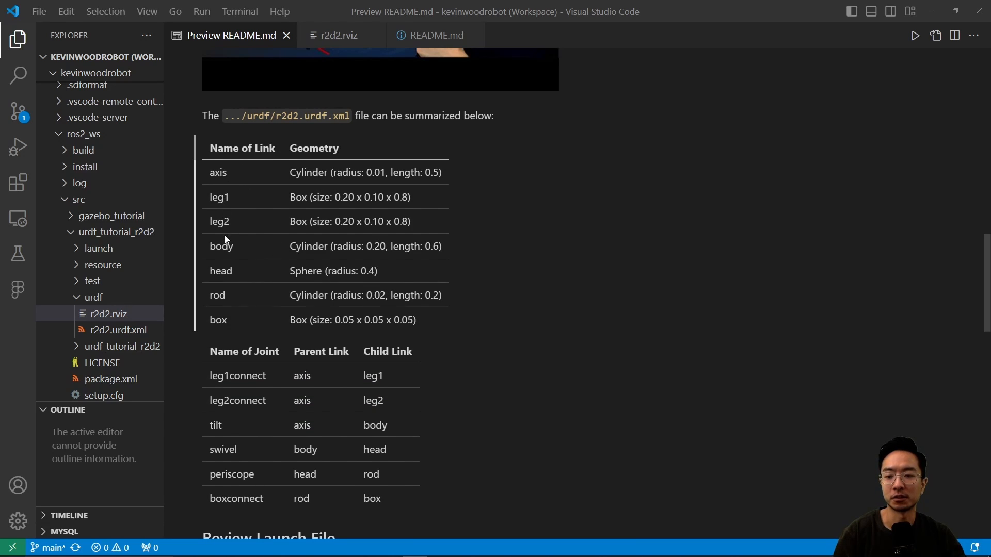
mouse_move(232, 330)
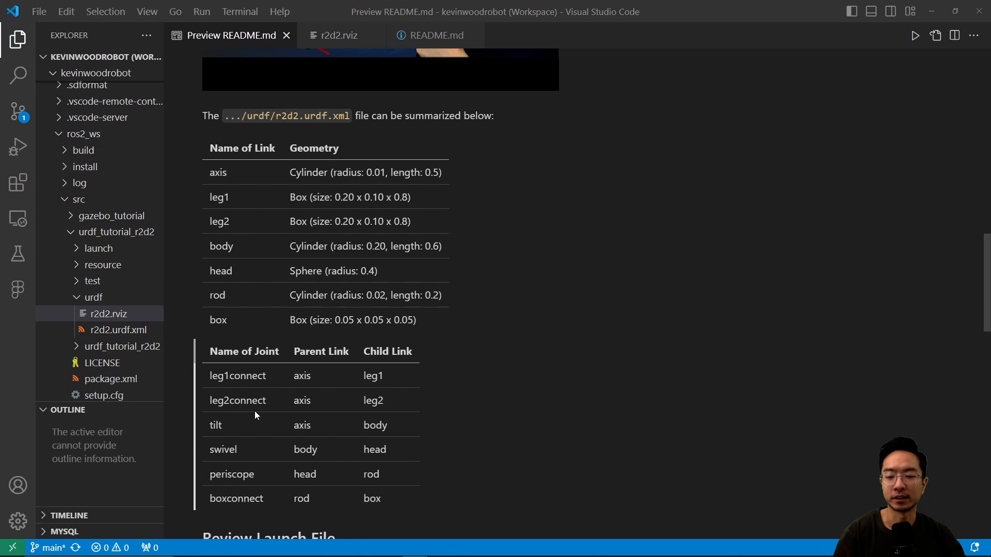
mouse_move(257, 488)
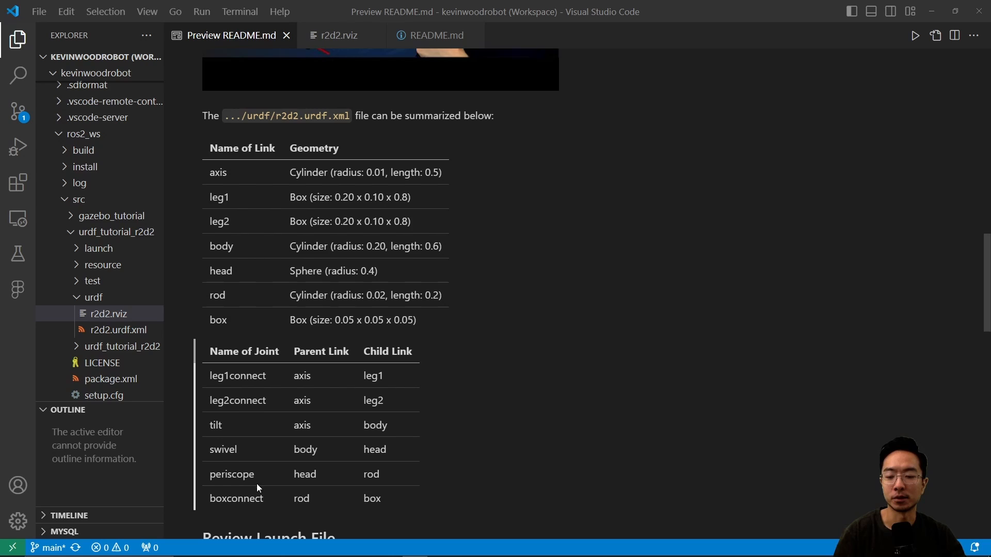
mouse_move(376, 394)
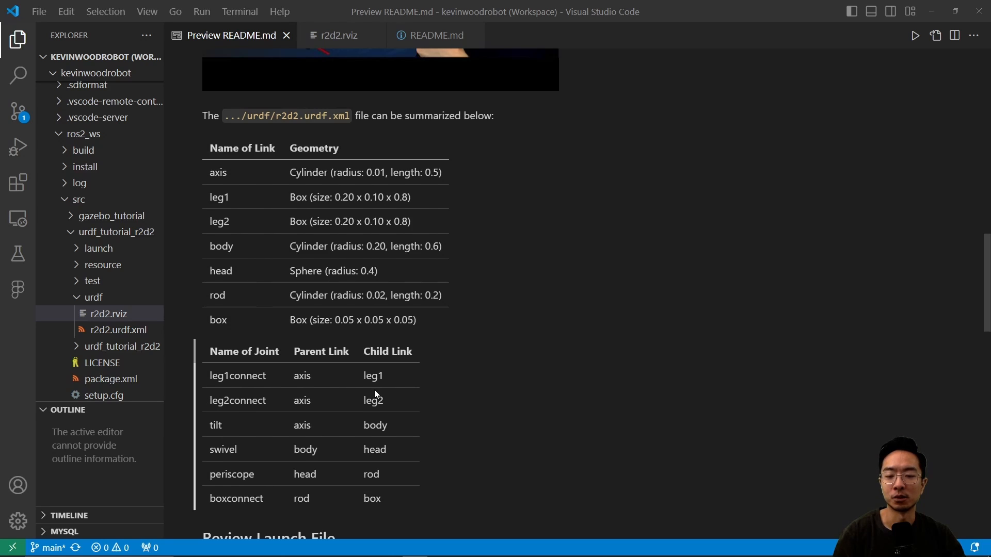
mouse_move(348, 379)
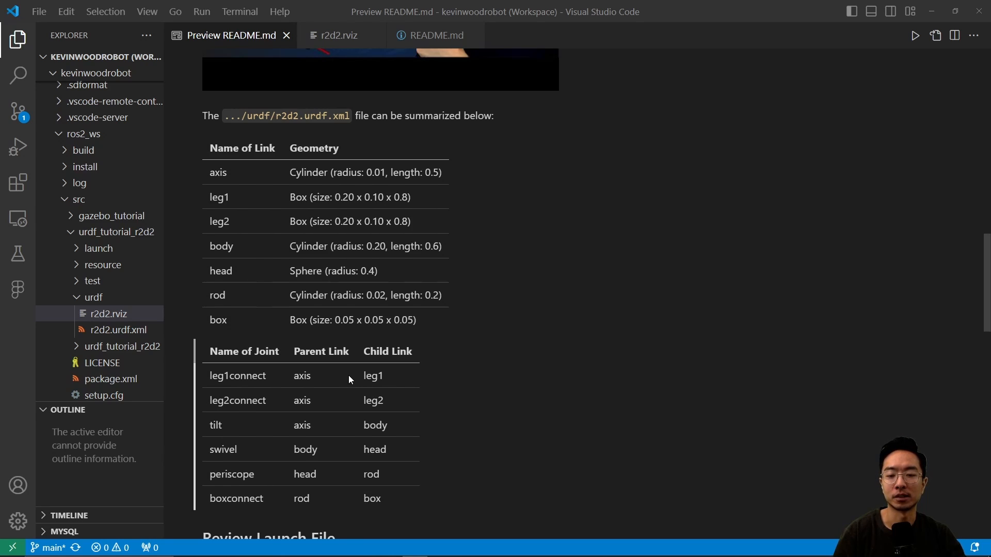
scroll(up, 3)
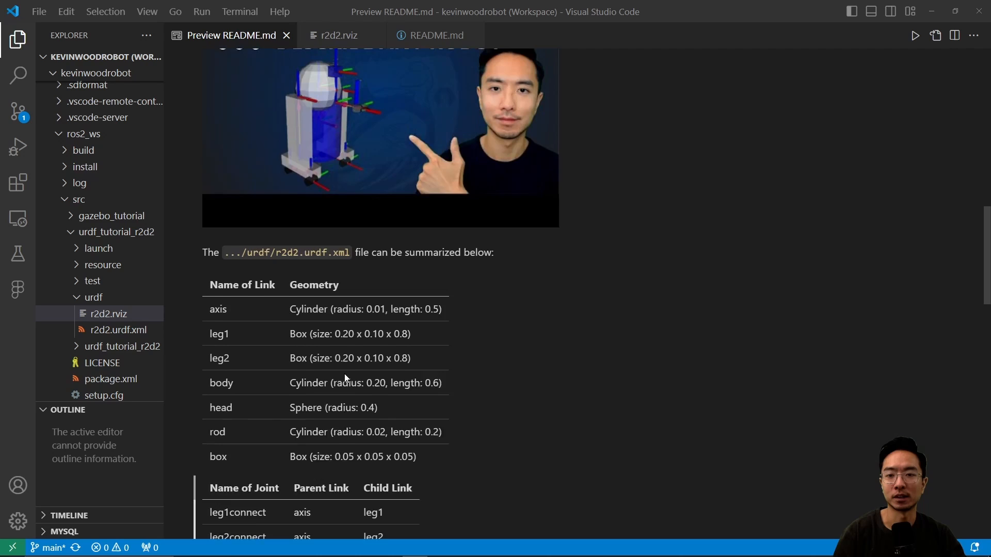
scroll(down, 3)
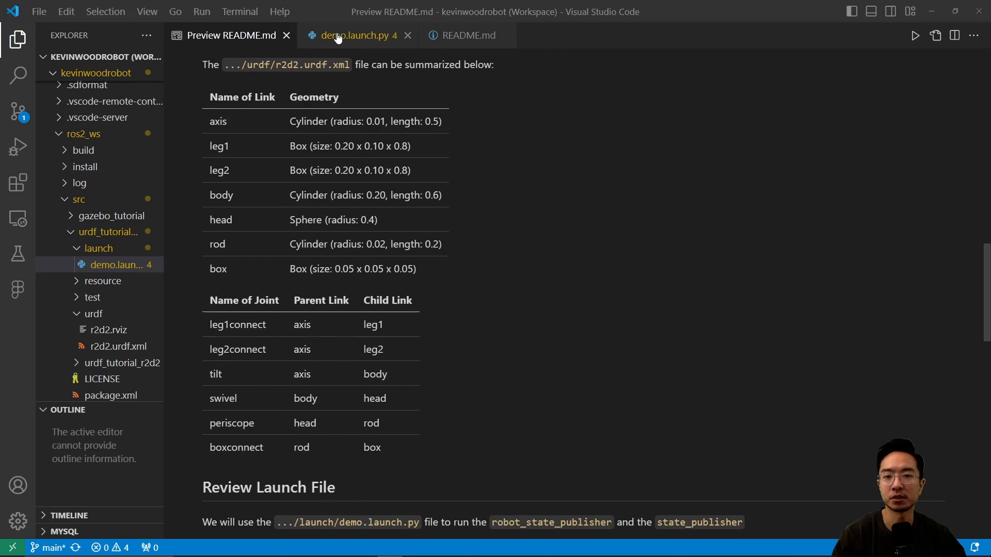
Review demo.launch.py's robot_desc and nodes, then bring up state_publisher.py from the Explorer
click(350, 35)
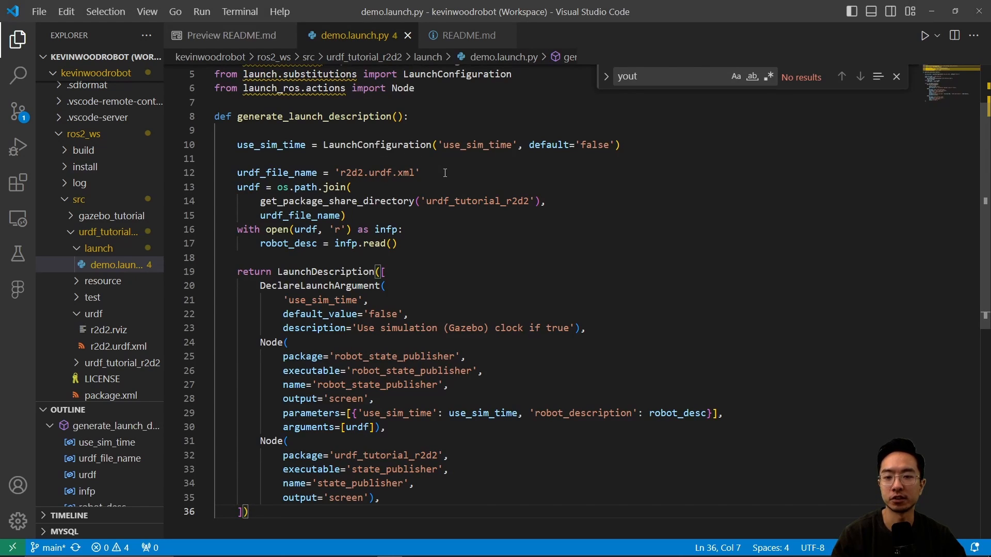
mouse_move(451, 238)
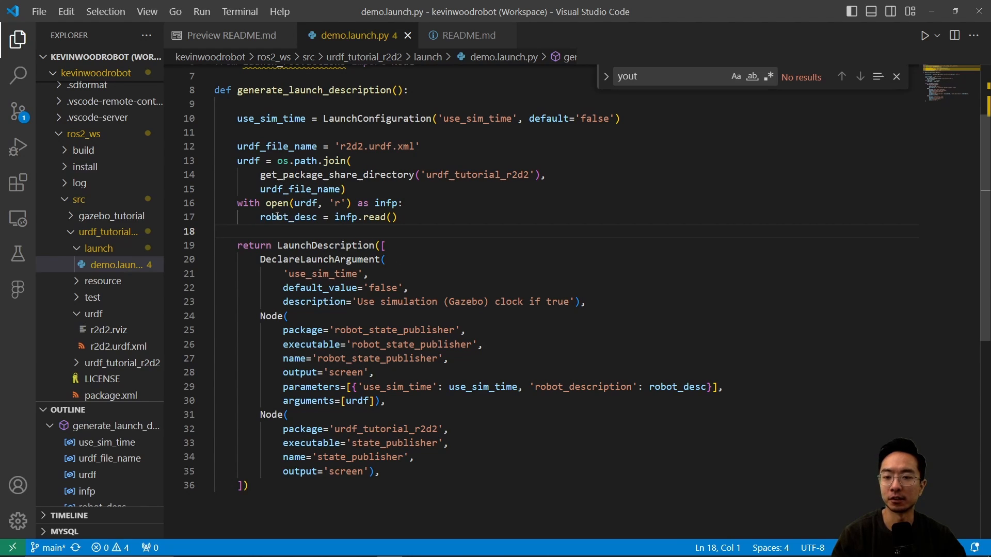
double_click(288, 217)
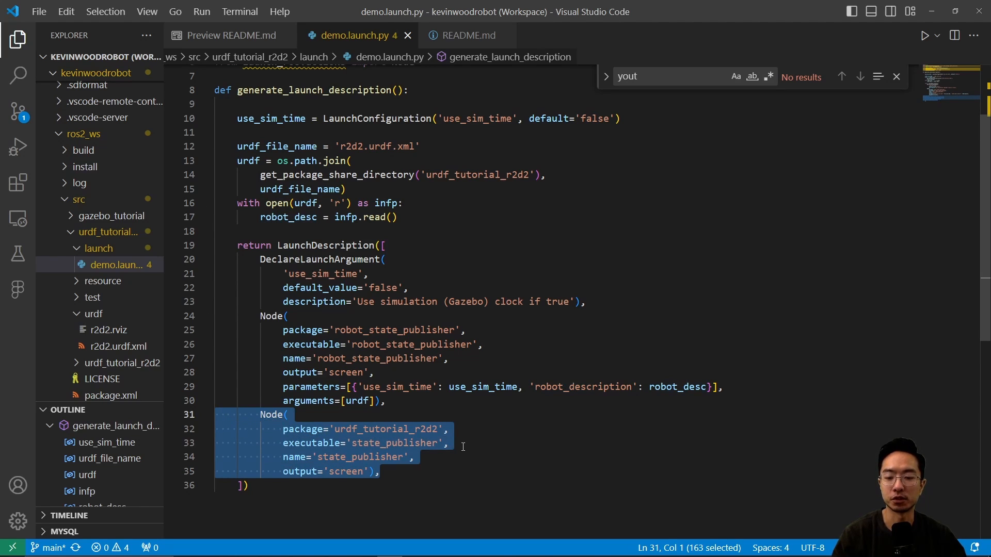
mouse_move(471, 437)
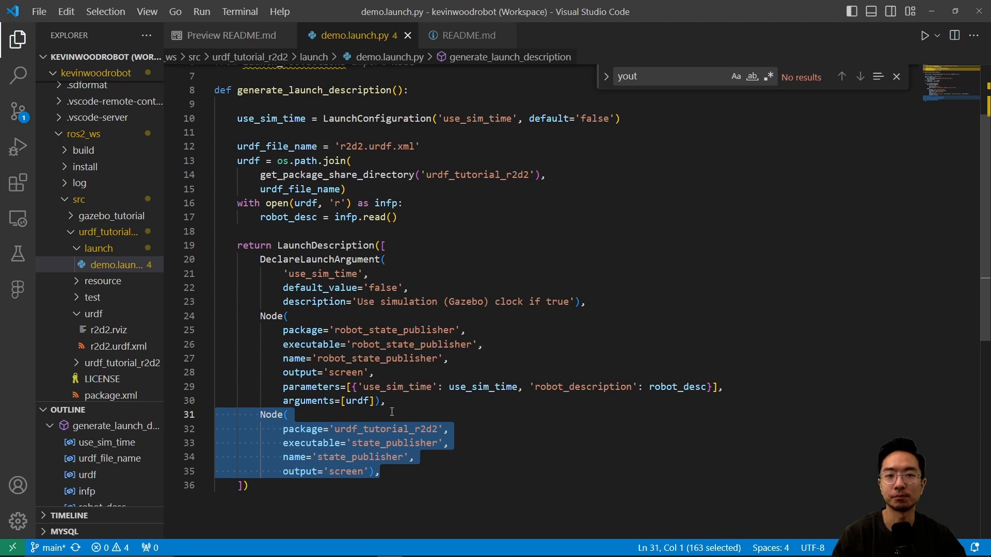
click(115, 370)
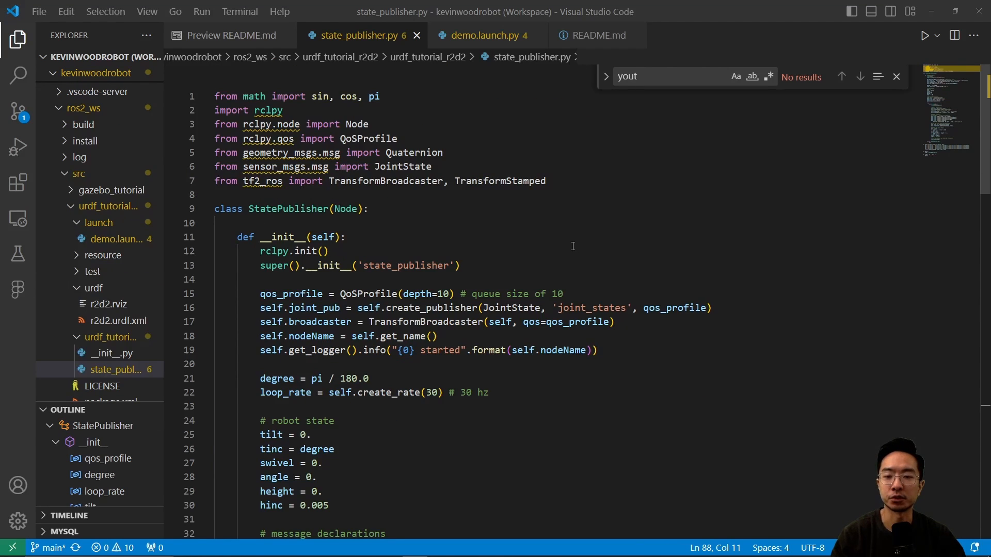
mouse_move(385, 210)
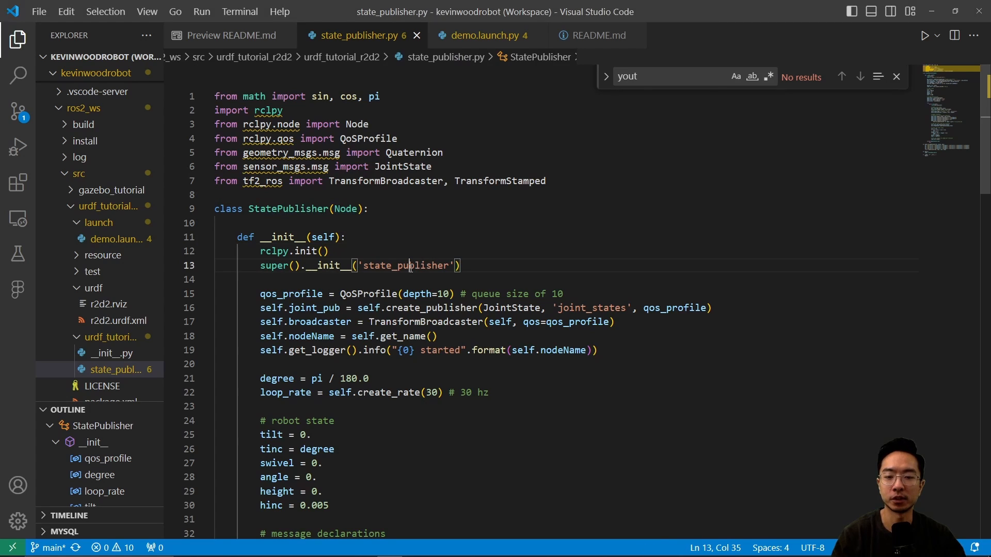
double_click(404, 265)
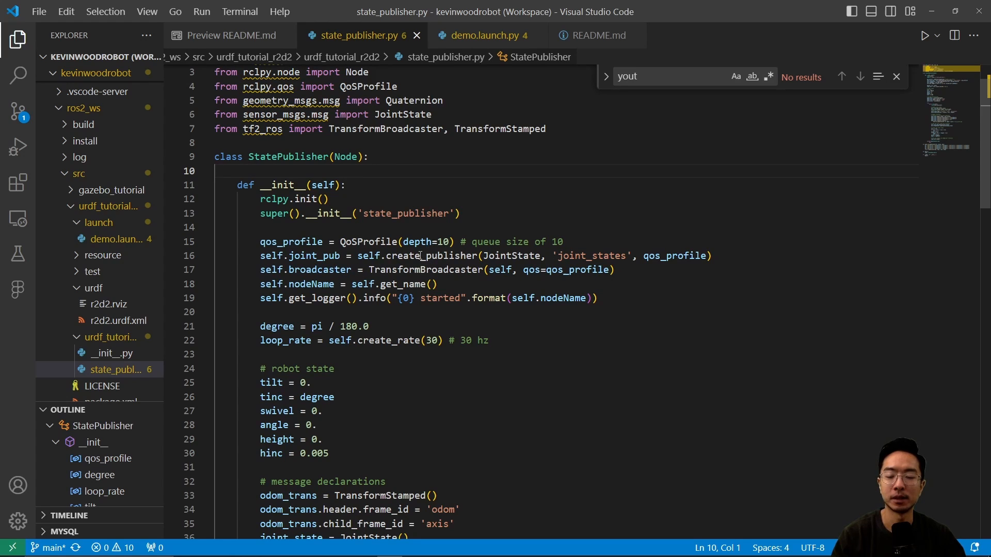
double_click(432, 256)
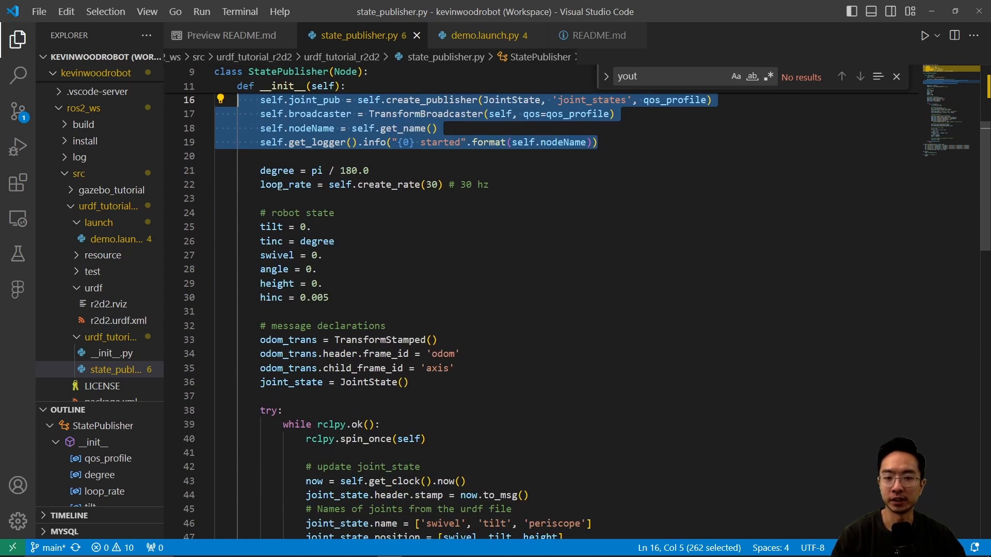
click(359, 288)
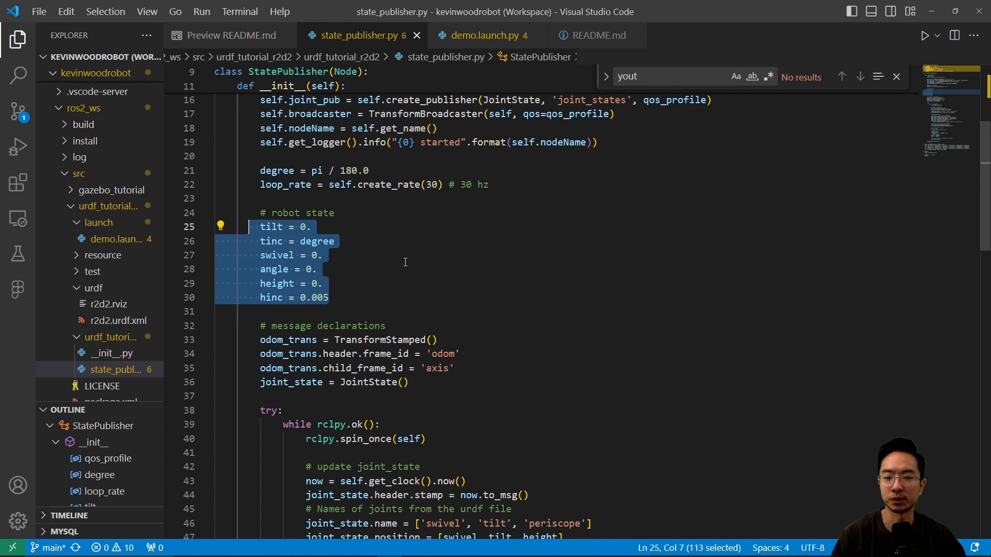
mouse_move(358, 252)
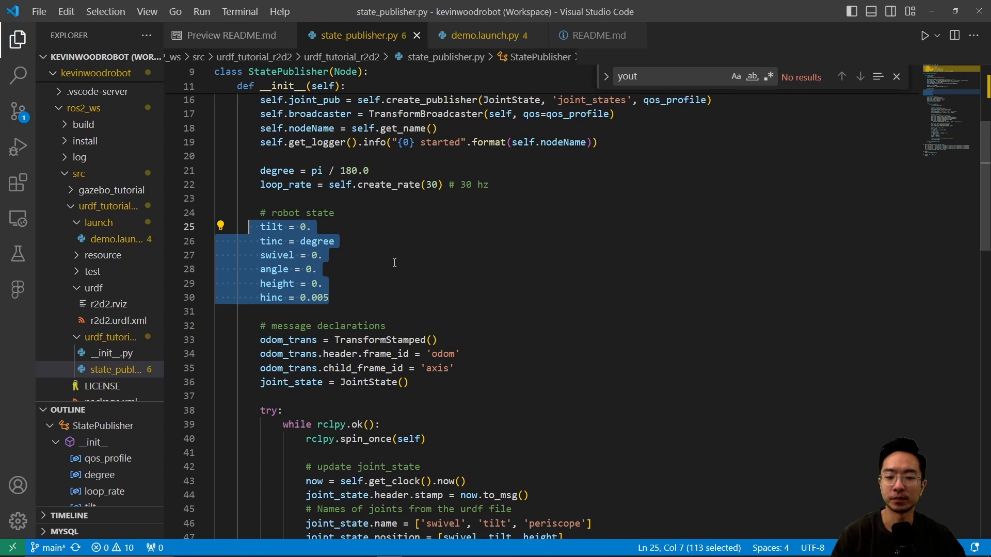
scroll(down, 3)
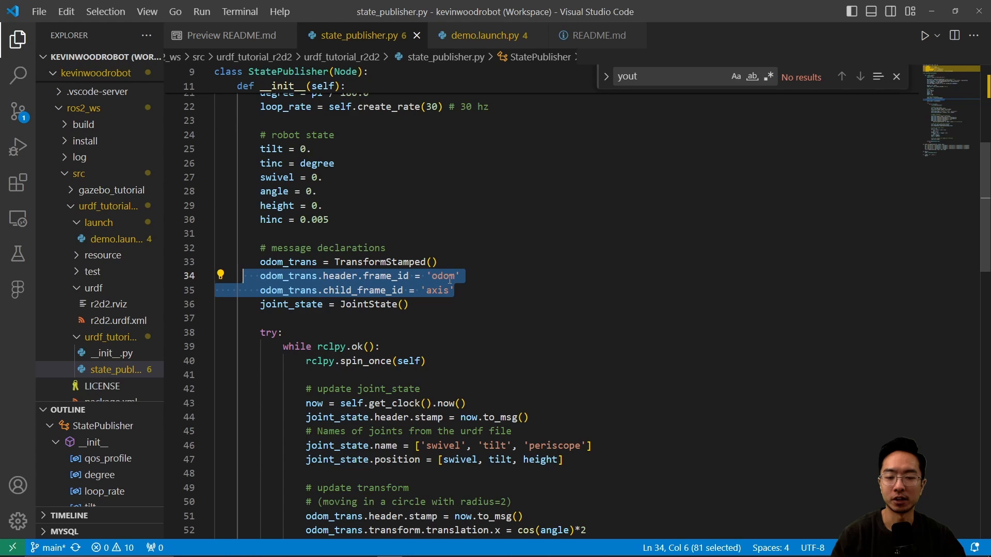
mouse_move(441, 295)
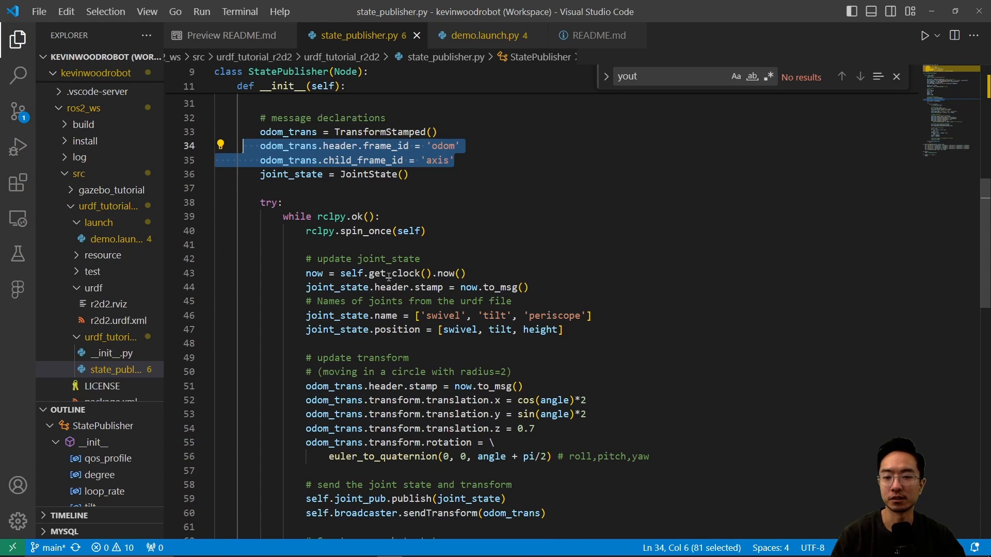
Scroll state_publisher.py through the loop's joint state, circular transform and increment logic to main()
scroll(down, 3)
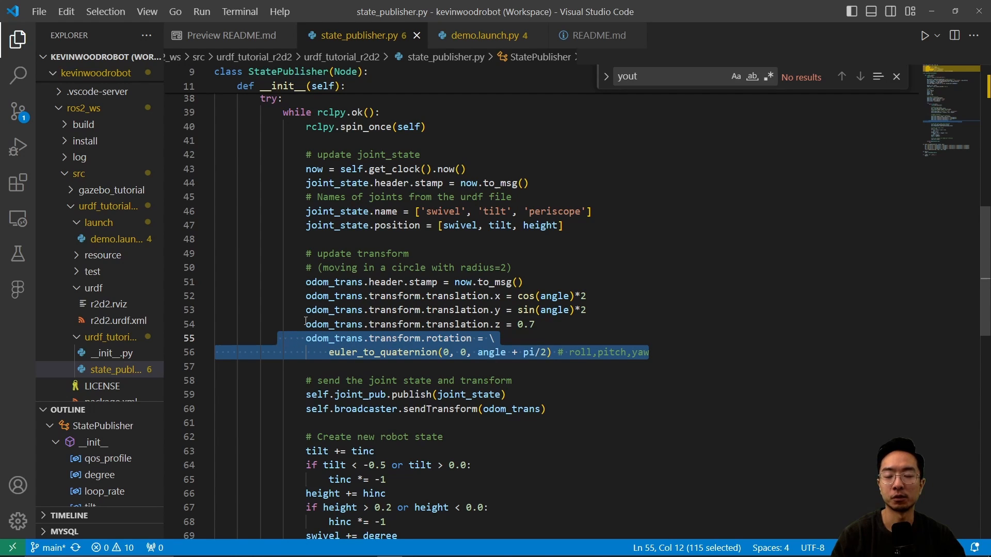
scroll(down, 3)
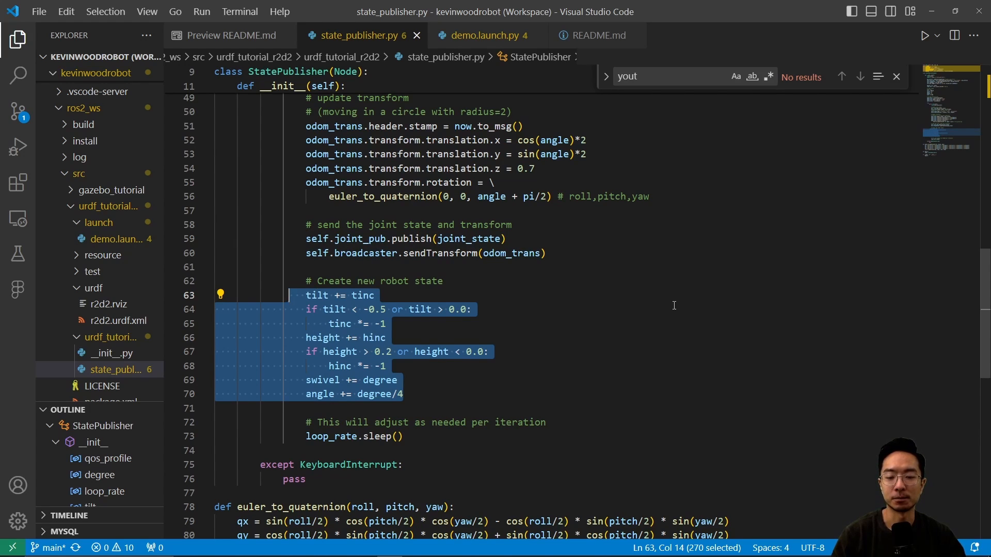
mouse_move(663, 309)
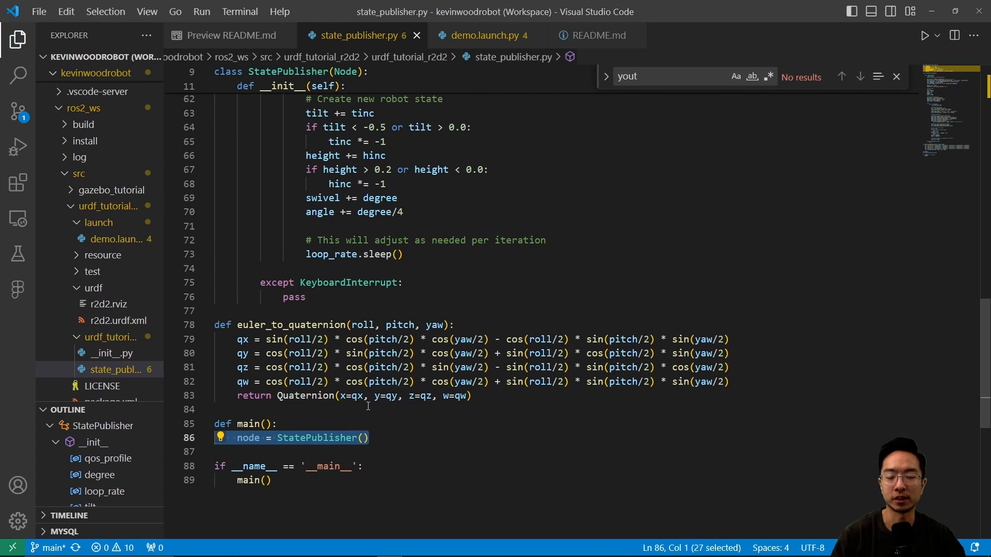
mouse_move(400, 325)
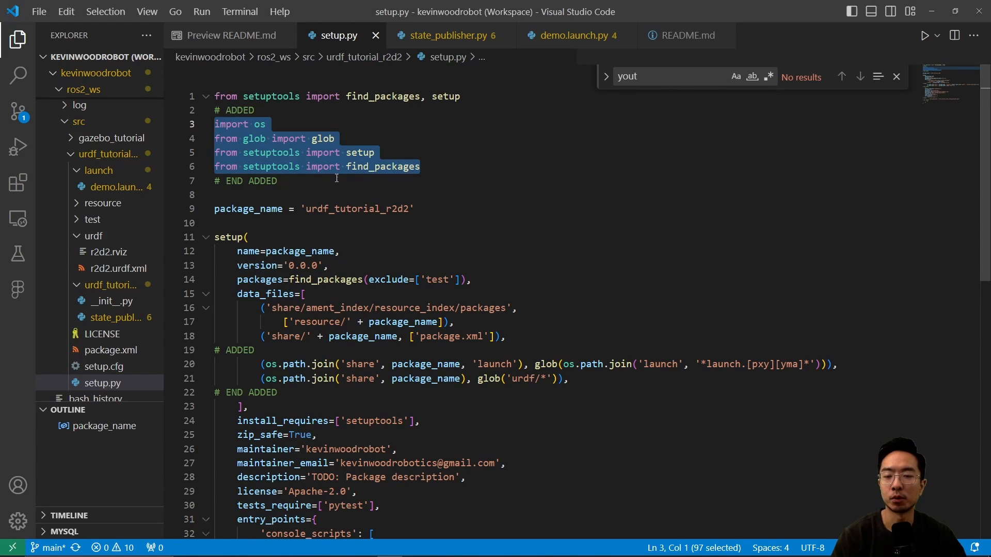
click(499, 194)
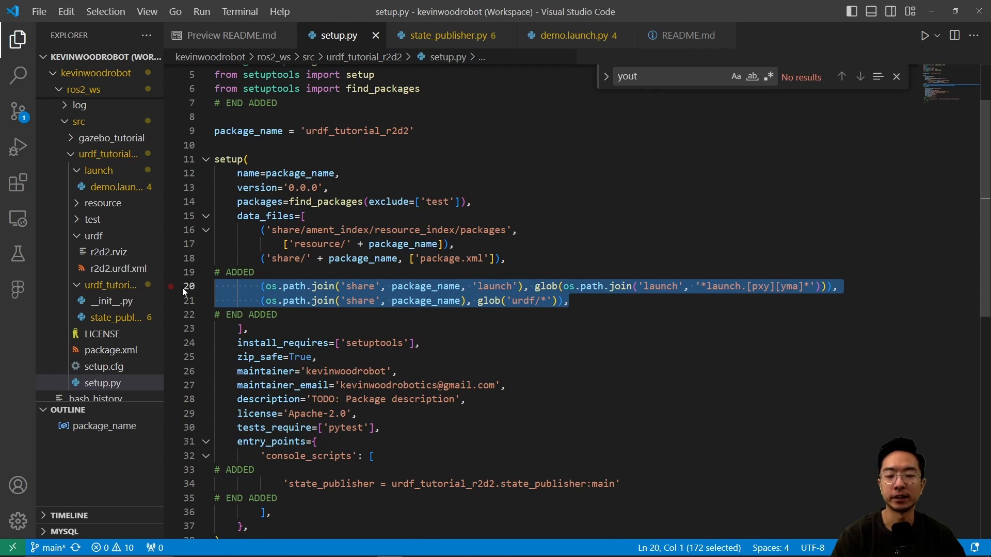
scroll(down, 3)
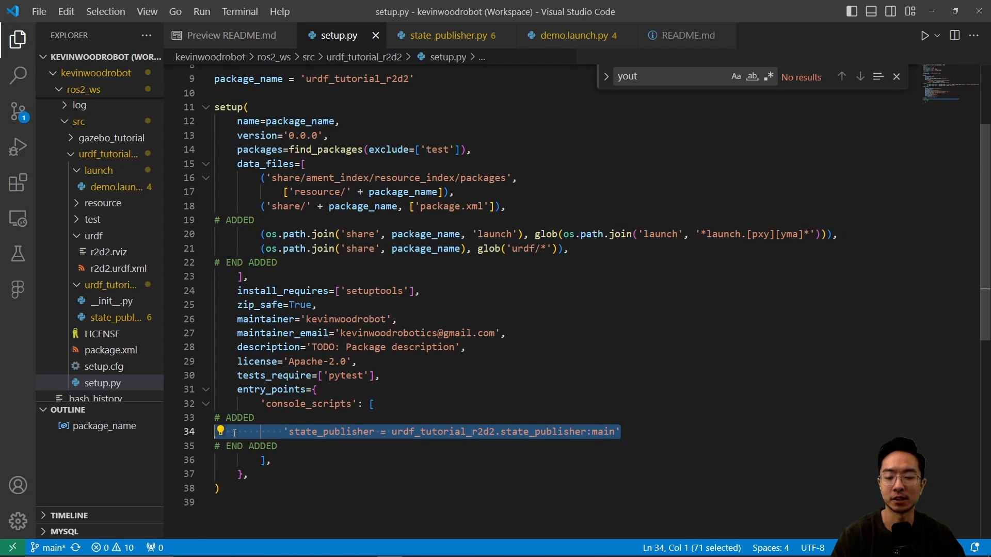
click(227, 35)
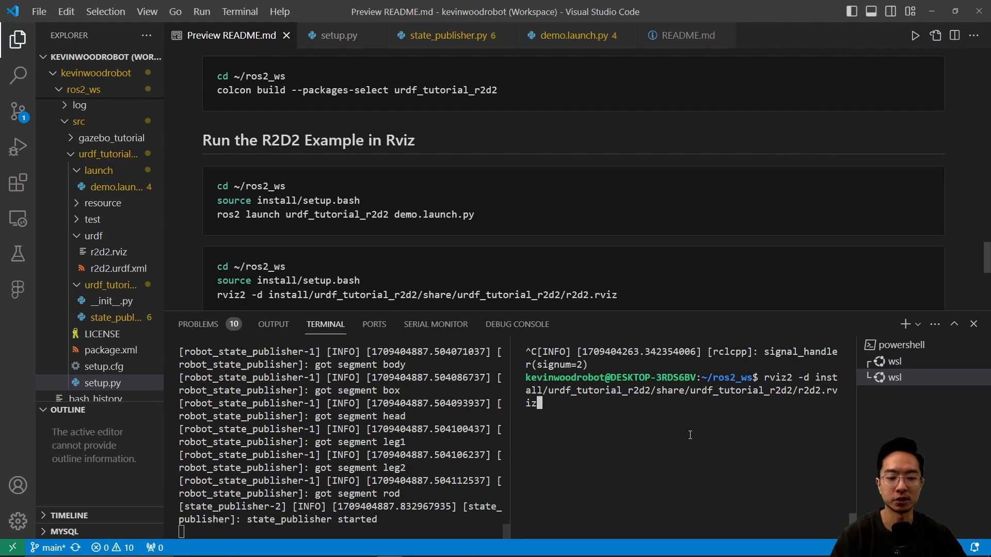
Run rviz2 -d install/urdf_tutorial_r2d2/share/urdf_tutorial_r2d2/r2d2.rviz in the second WSL terminal
key(Return)
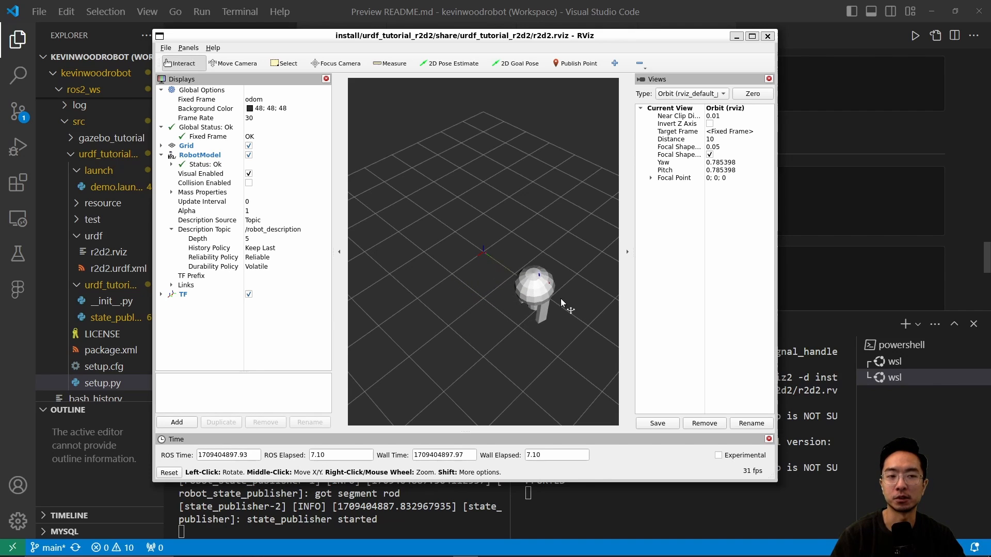
drag(562, 303, 544, 294)
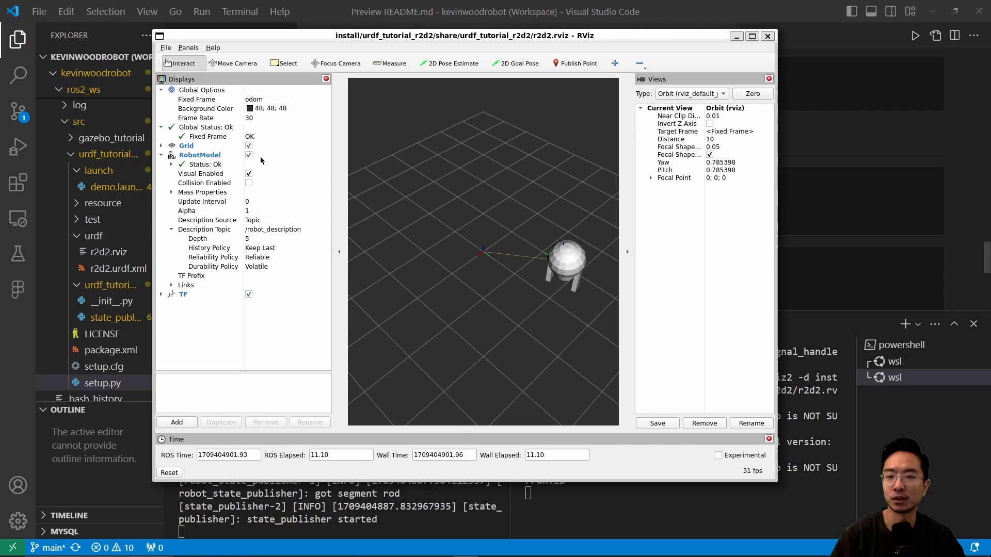
click(196, 99)
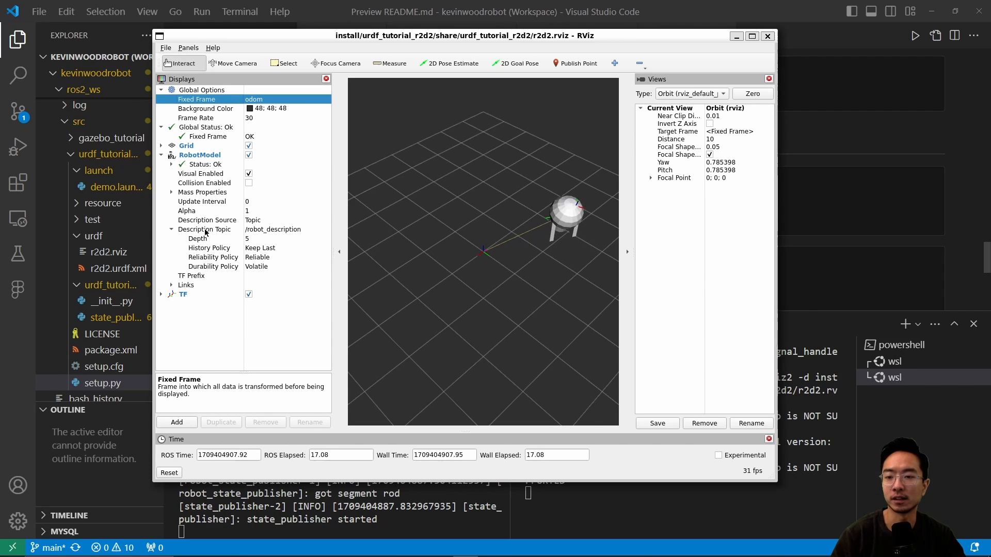
click(201, 154)
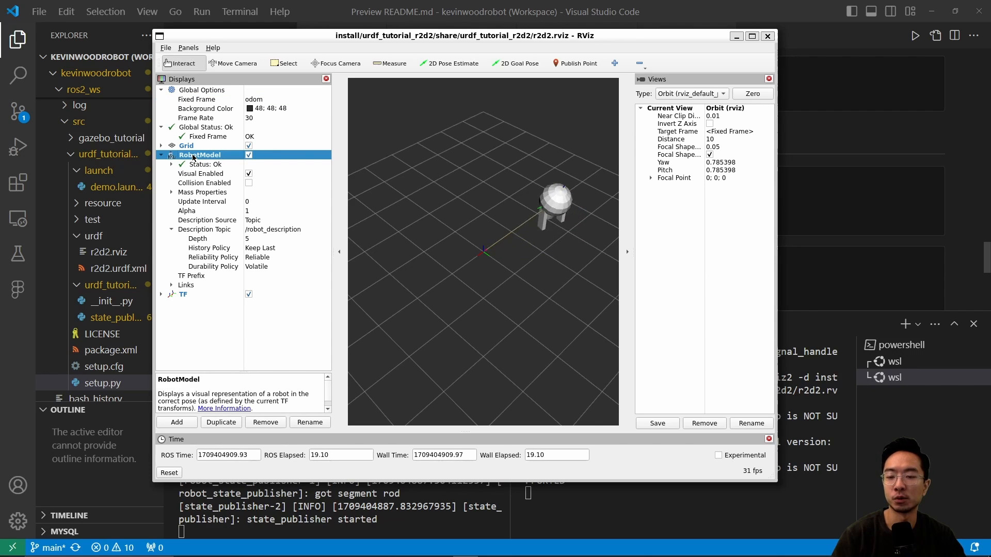